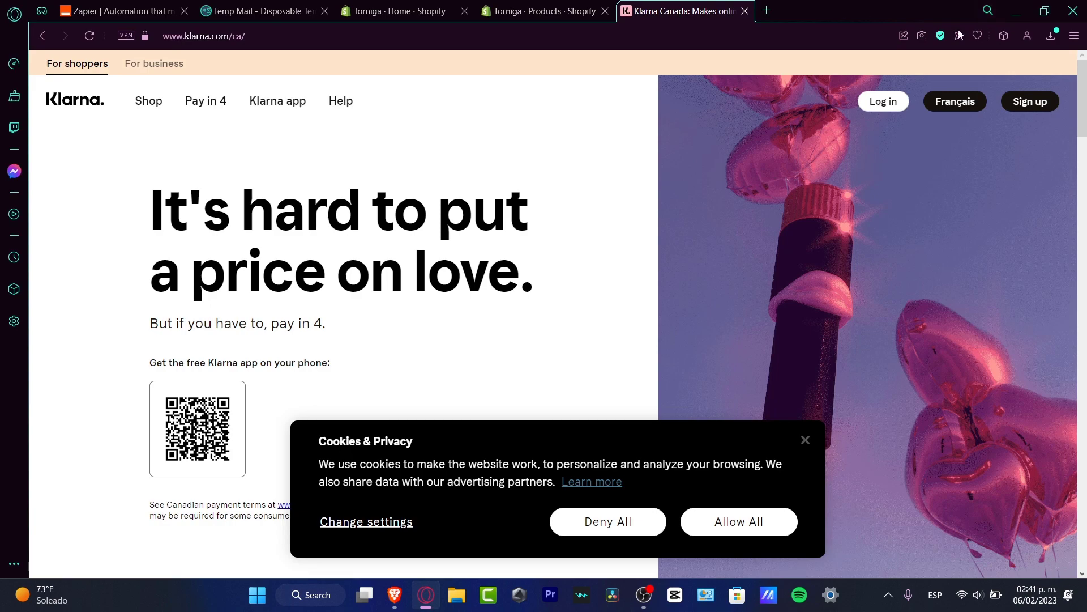
Step: Leave the Klarna page for the Shopify tab and go to the admin home setup guide
{"action": "left_click", "coordinate": [544, 11]}
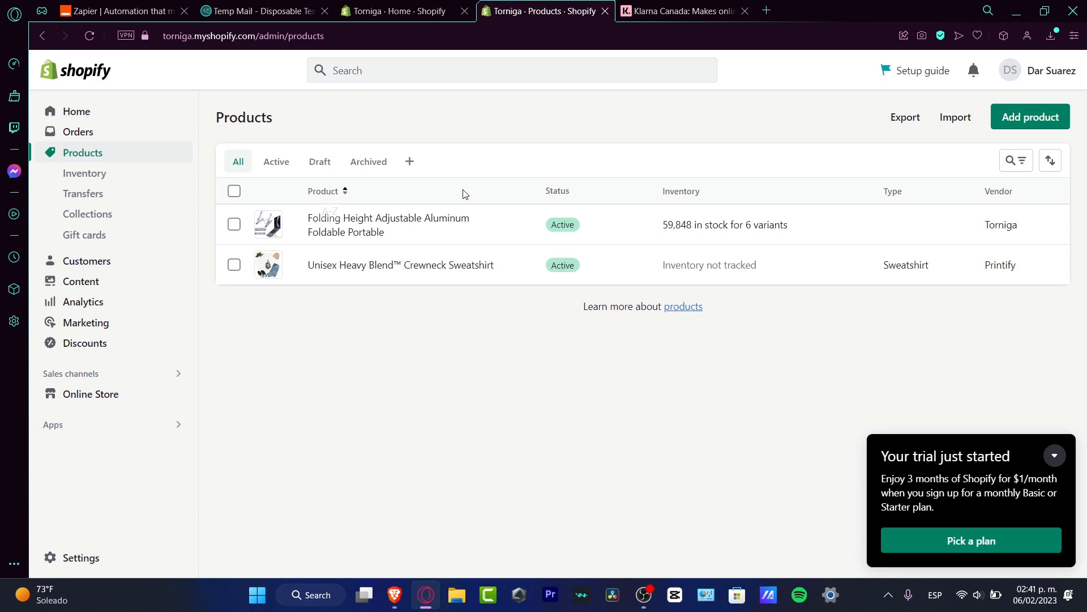
{"action": "left_click", "coordinate": [77, 111]}
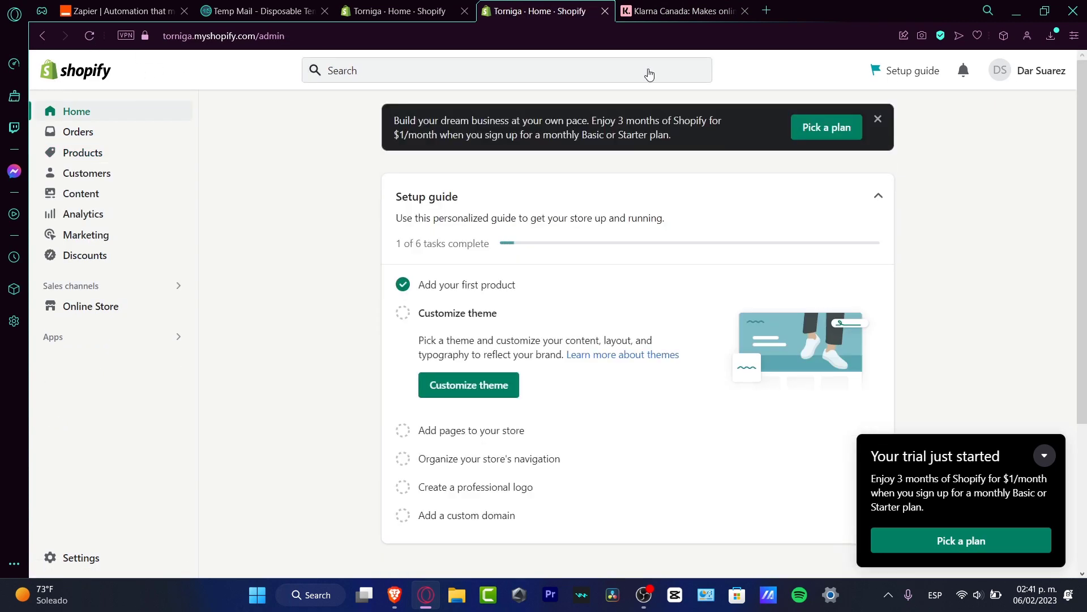
{"action": "left_click", "coordinate": [1044, 456]}
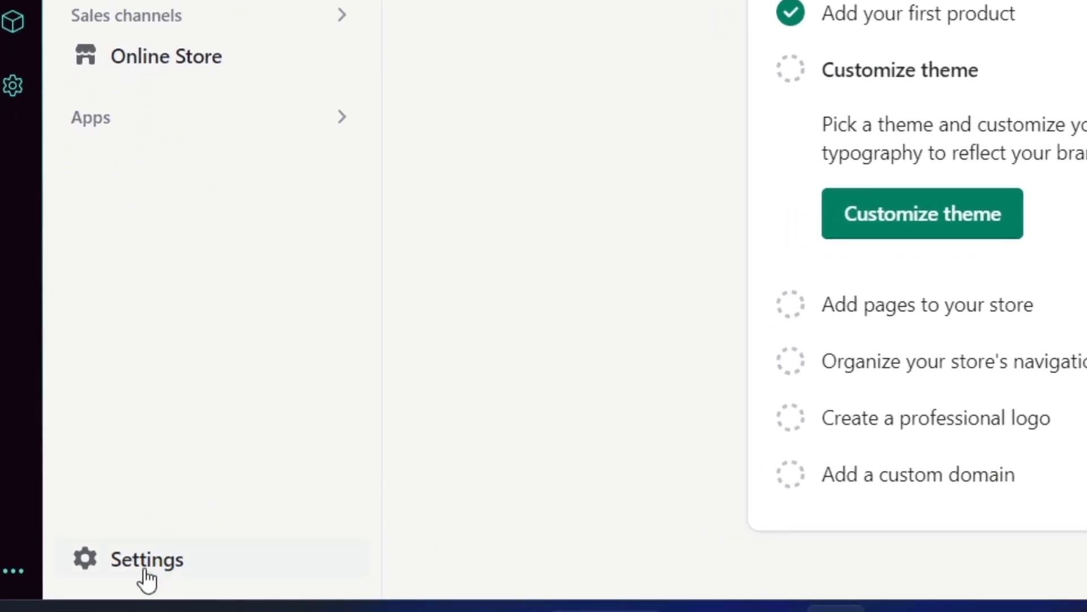
{"action": "mouse_move", "coordinate": [139, 575]}
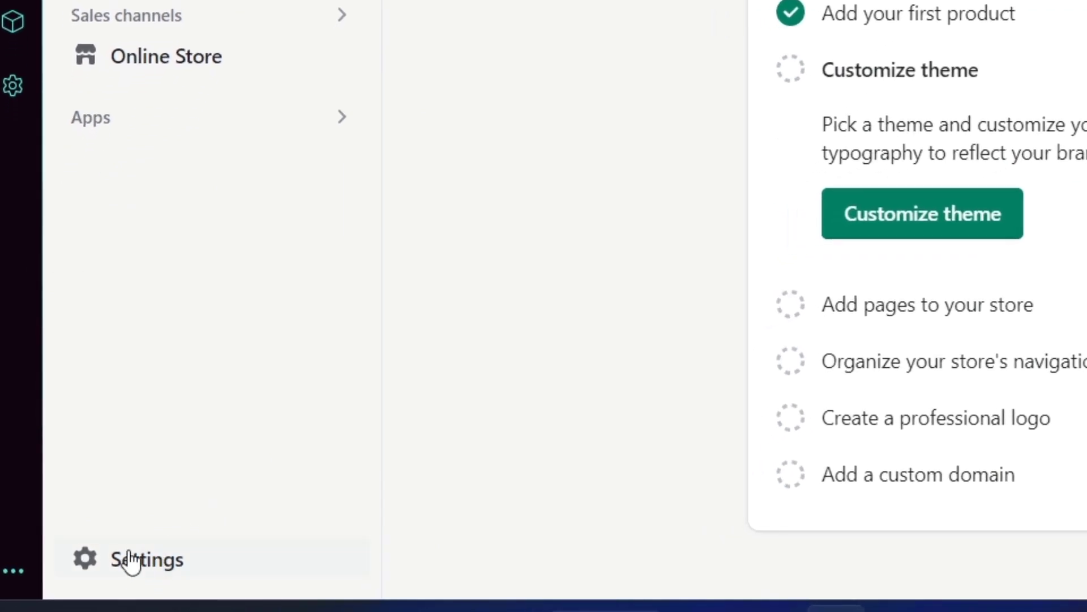
Step: Open store Settings and select Payments to list payment providers
{"action": "left_click", "coordinate": [146, 559]}
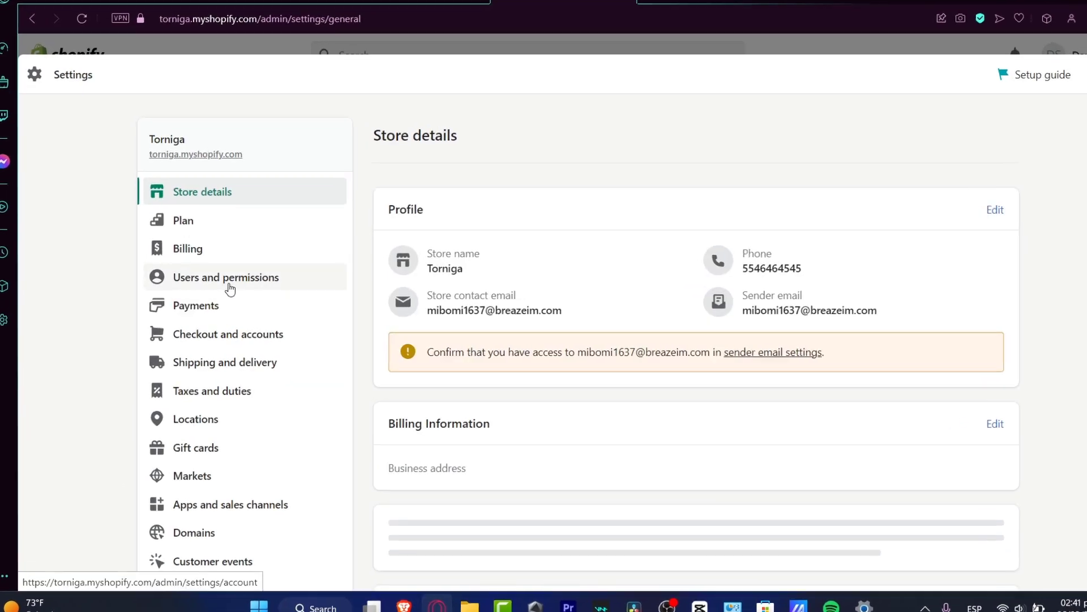
{"action": "left_click", "coordinate": [195, 305]}
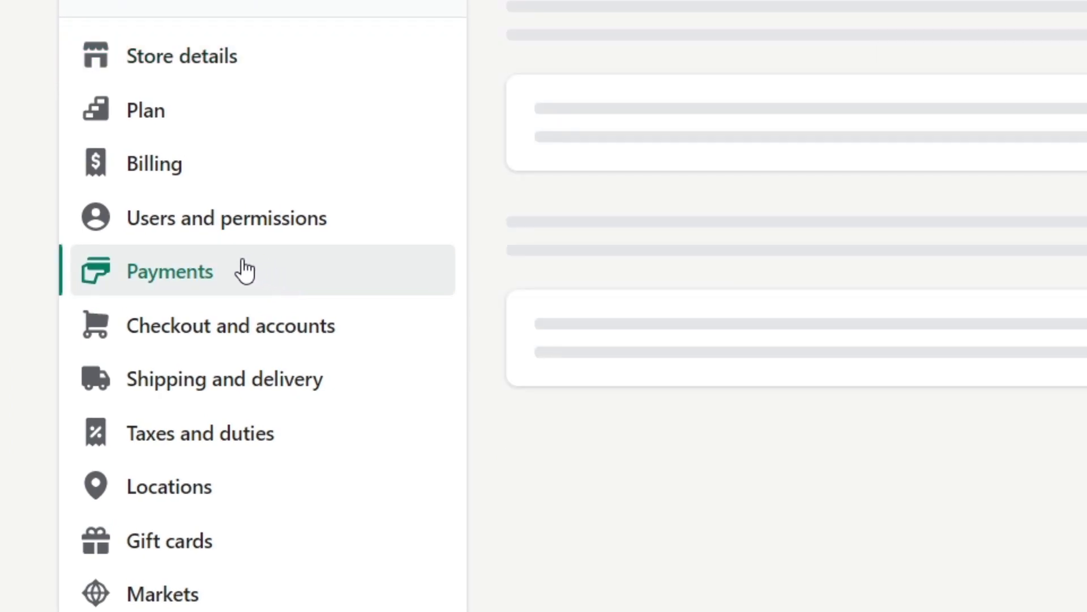
{"action": "left_click", "coordinate": [170, 271]}
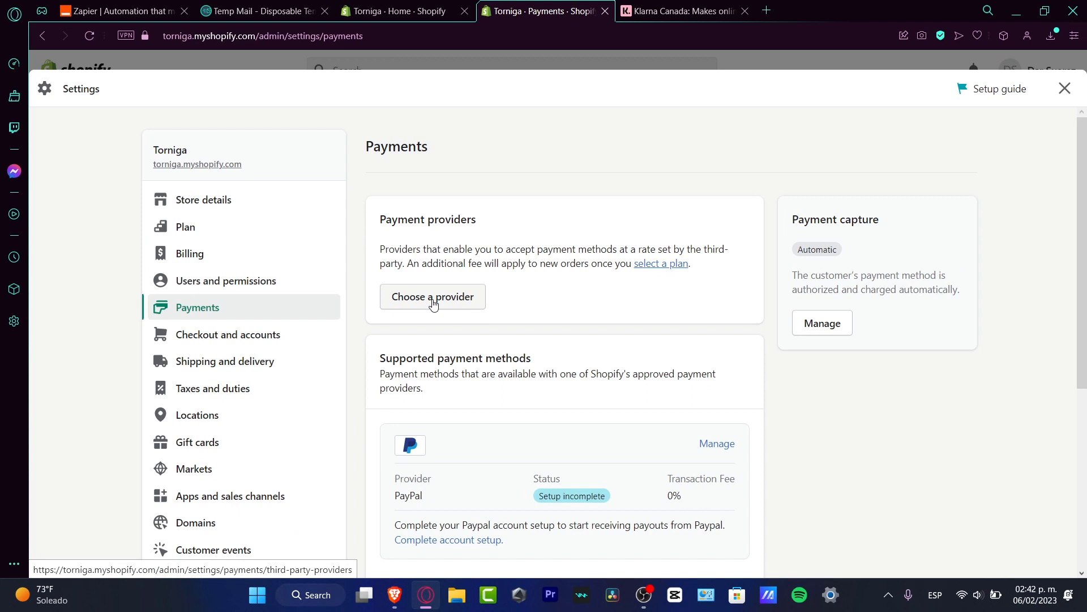
Step: Search third-party providers for 'klarna', clear and browse the list, then search 'KLARNA' again
{"action": "left_click", "coordinate": [432, 296]}
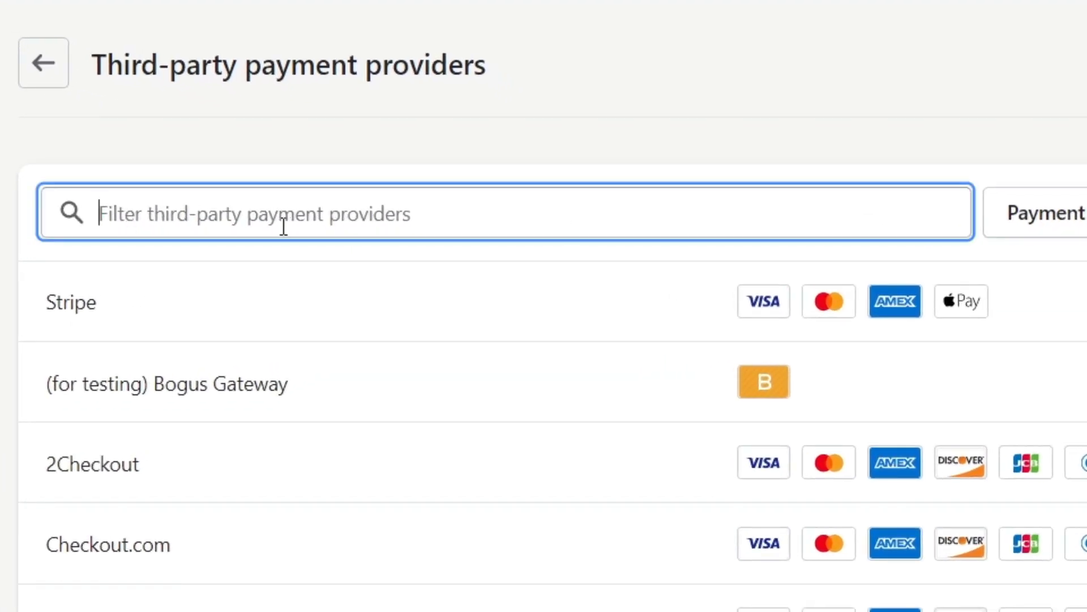
{"action": "type", "text": "klarna"}
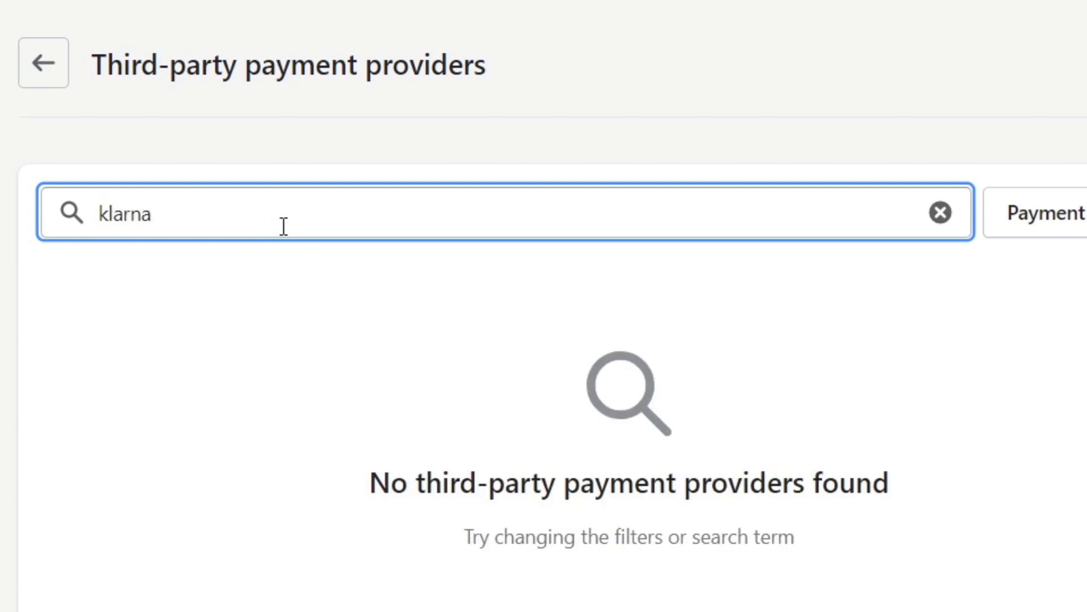
{"action": "mouse_move", "coordinate": [918, 378]}
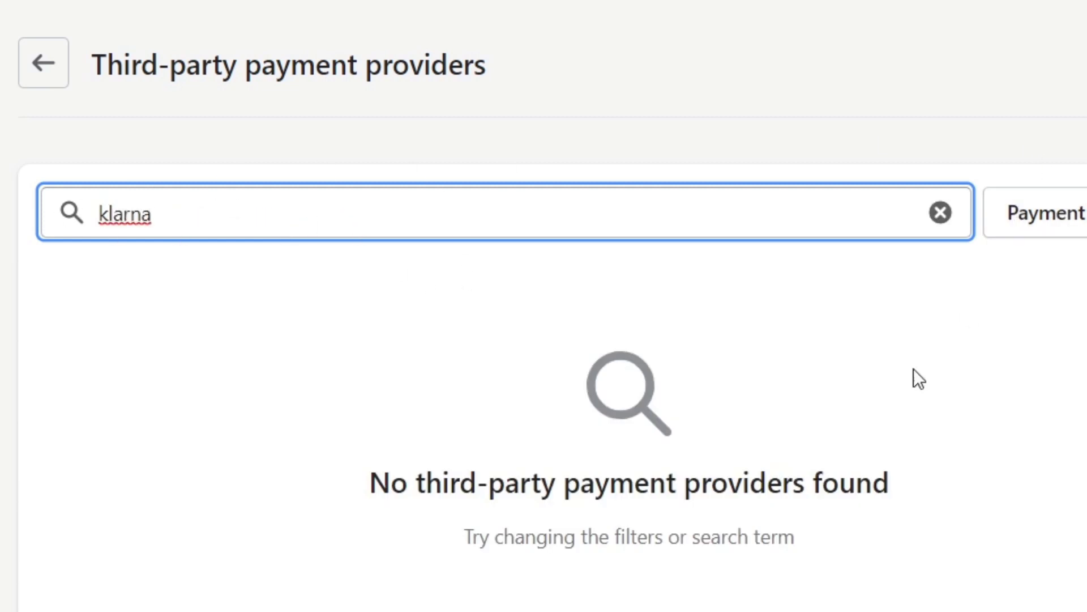
{"action": "mouse_move", "coordinate": [894, 229]}
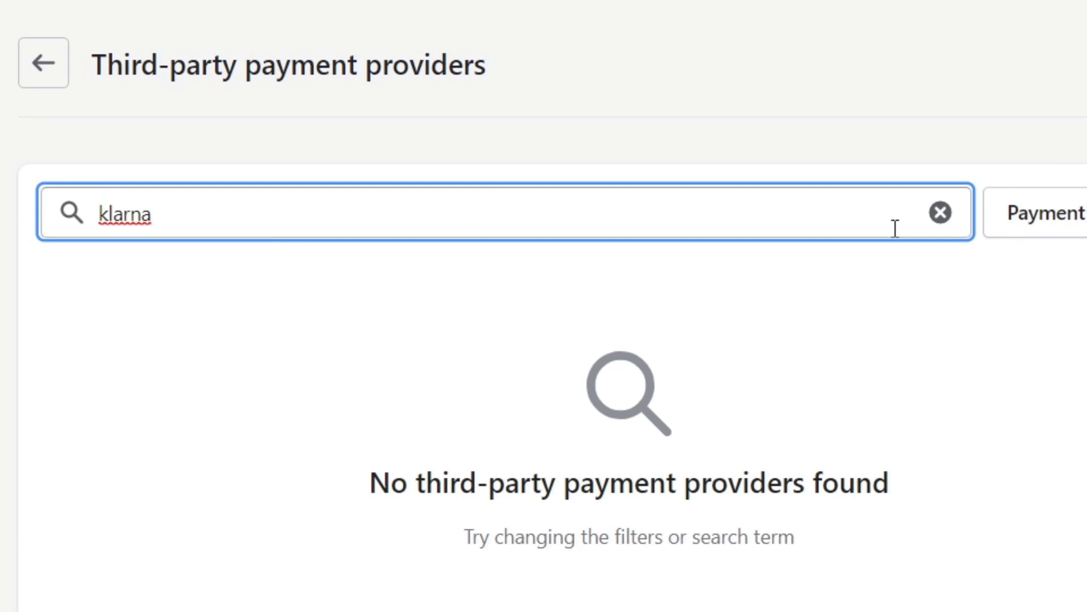
{"action": "left_click", "coordinate": [939, 212]}
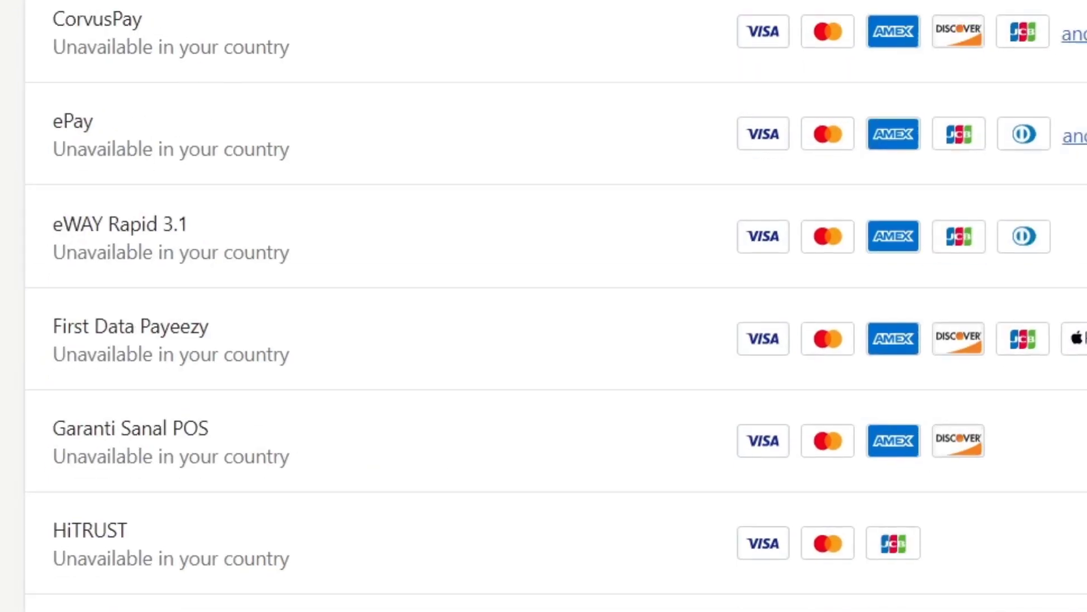
{"action": "scroll", "scroll_direction": "up", "scroll_amount": 3}
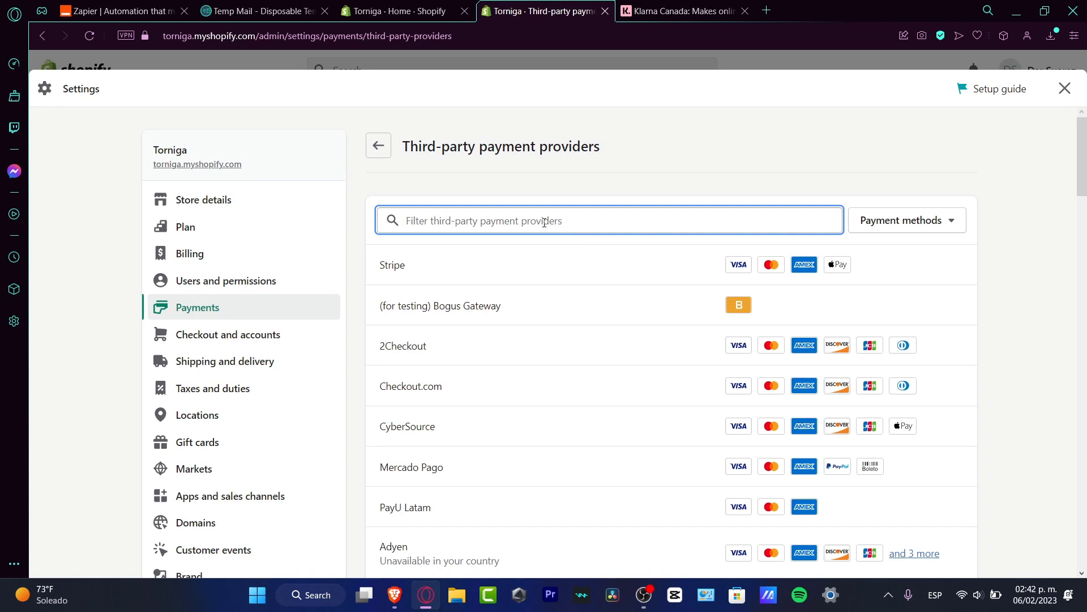
{"action": "type", "text": "KLARNA"}
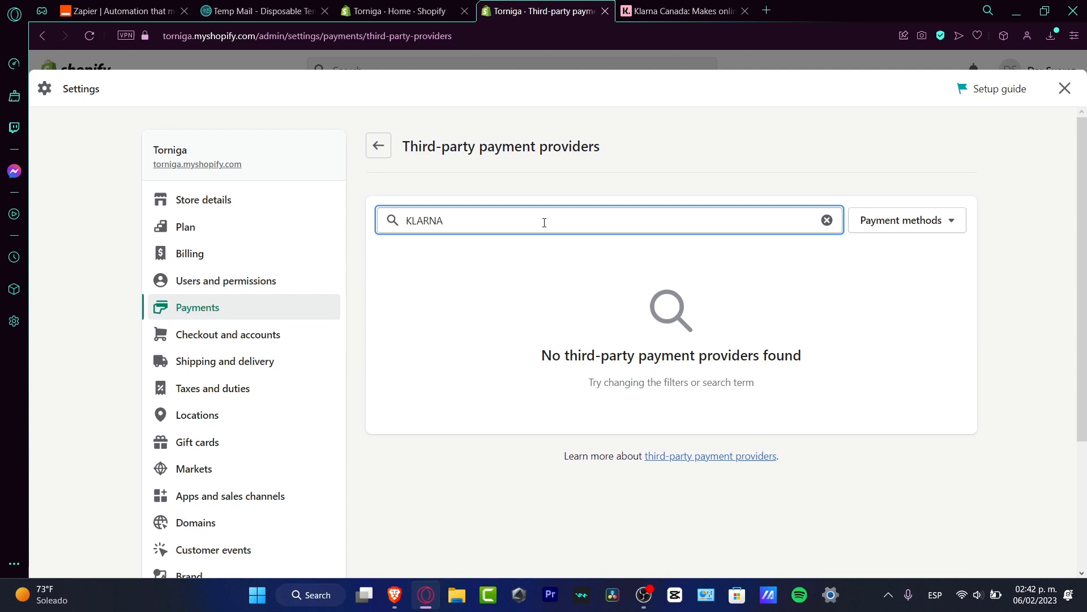
Step: Scroll through the Klarna Canada shoppers homepage, then return to Shopify's provider settings
{"action": "left_click", "coordinate": [683, 11]}
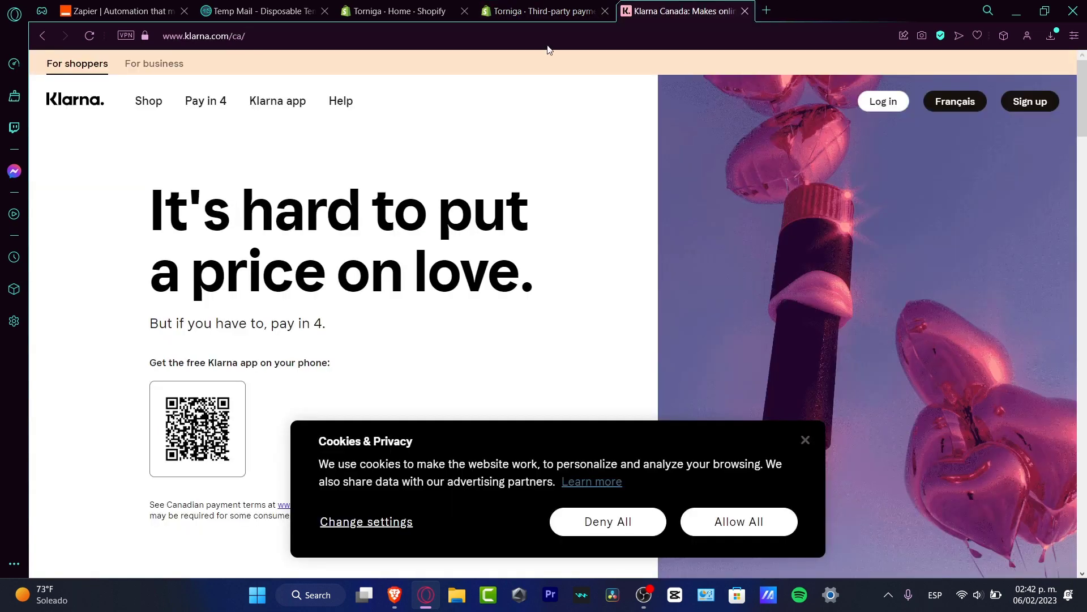
{"action": "scroll", "scroll_direction": "down", "scroll_amount": 3}
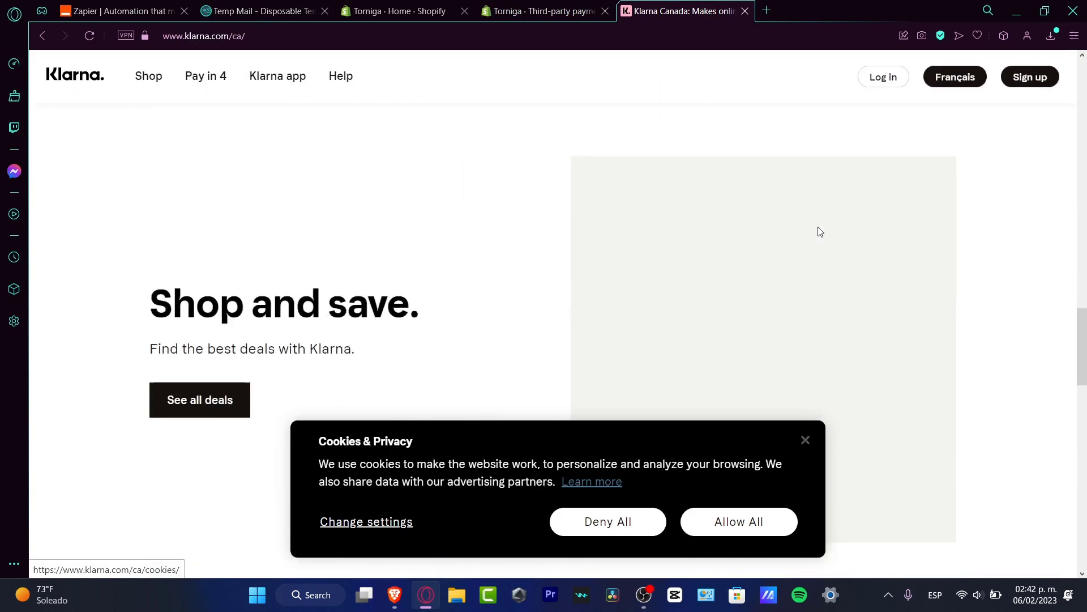
{"action": "scroll", "scroll_direction": "down", "scroll_amount": 3}
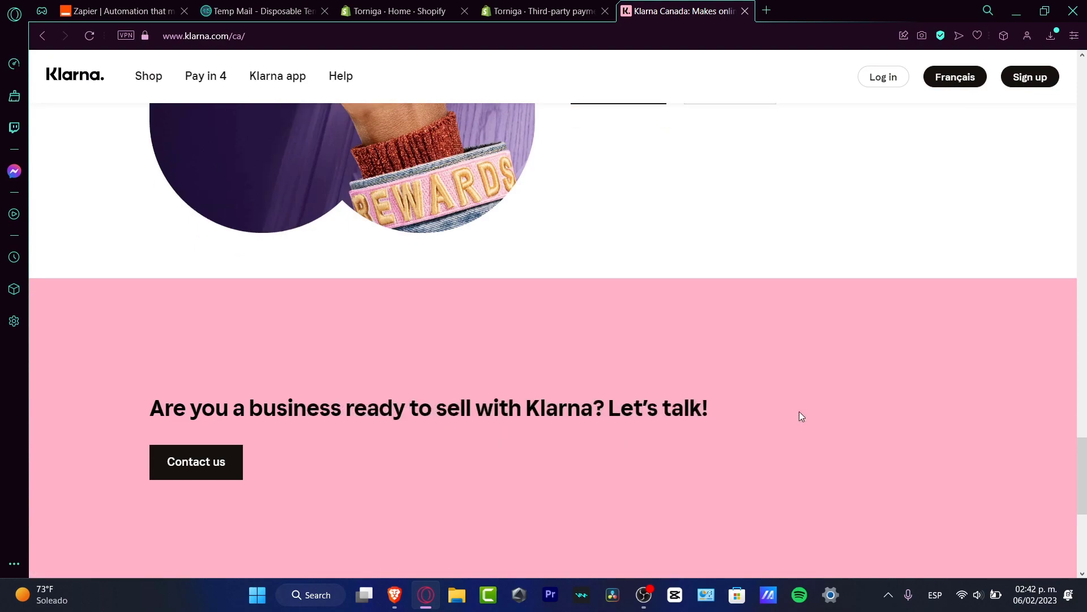
{"action": "scroll", "scroll_direction": "down", "scroll_amount": 3}
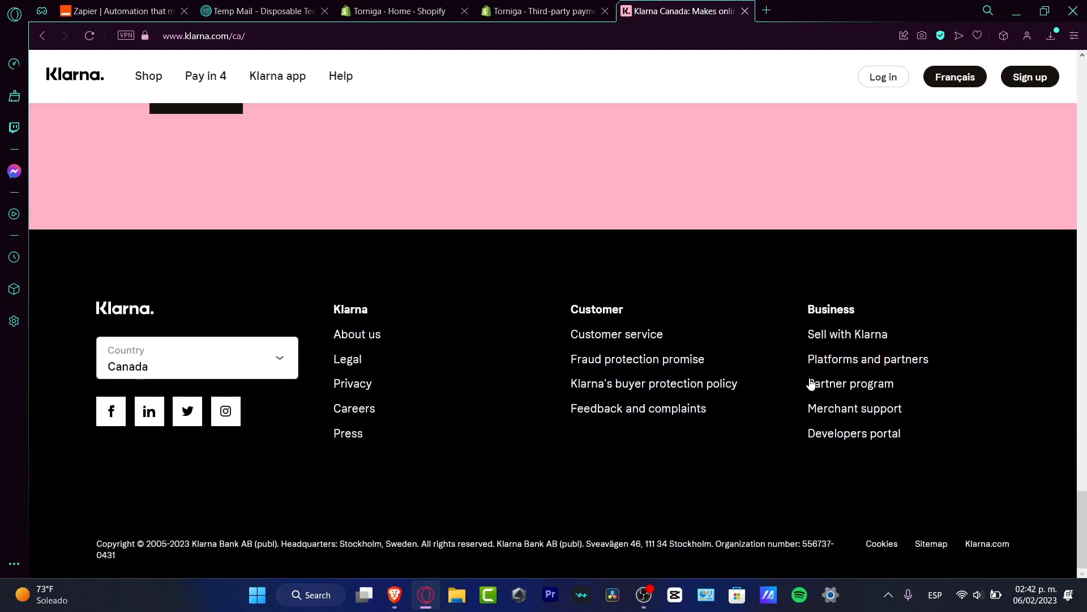
{"action": "scroll", "scroll_direction": "up", "scroll_amount": 3}
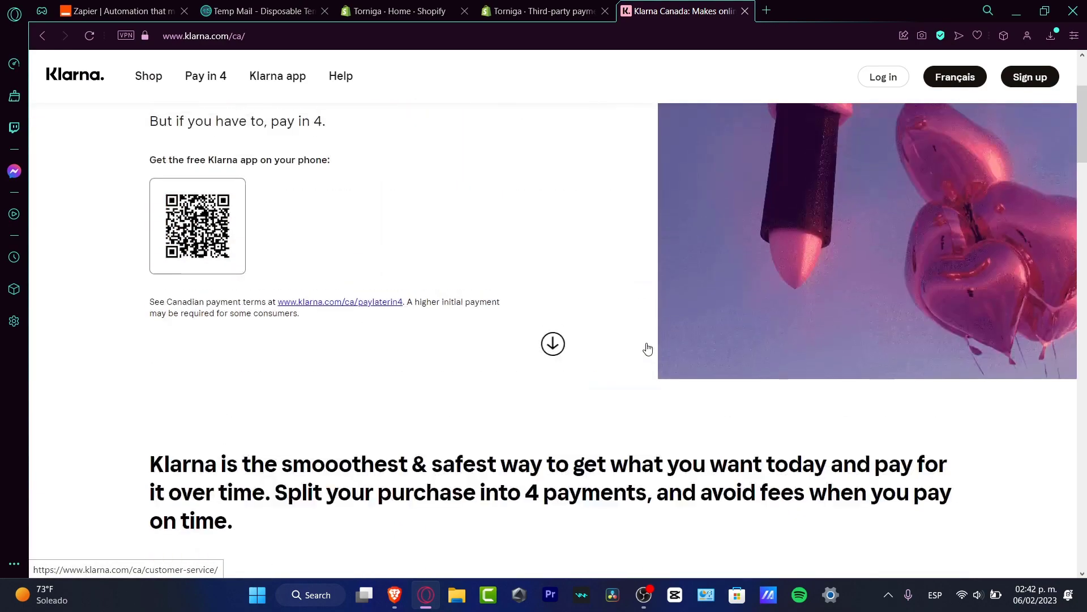
{"action": "scroll", "scroll_direction": "up", "scroll_amount": 3}
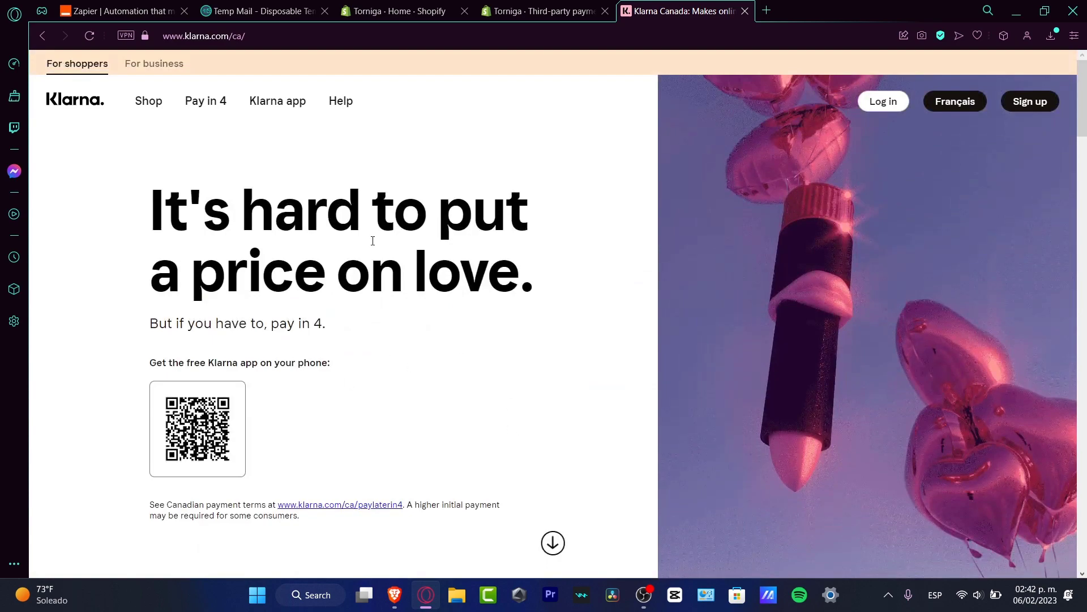
{"action": "left_click", "coordinate": [545, 11]}
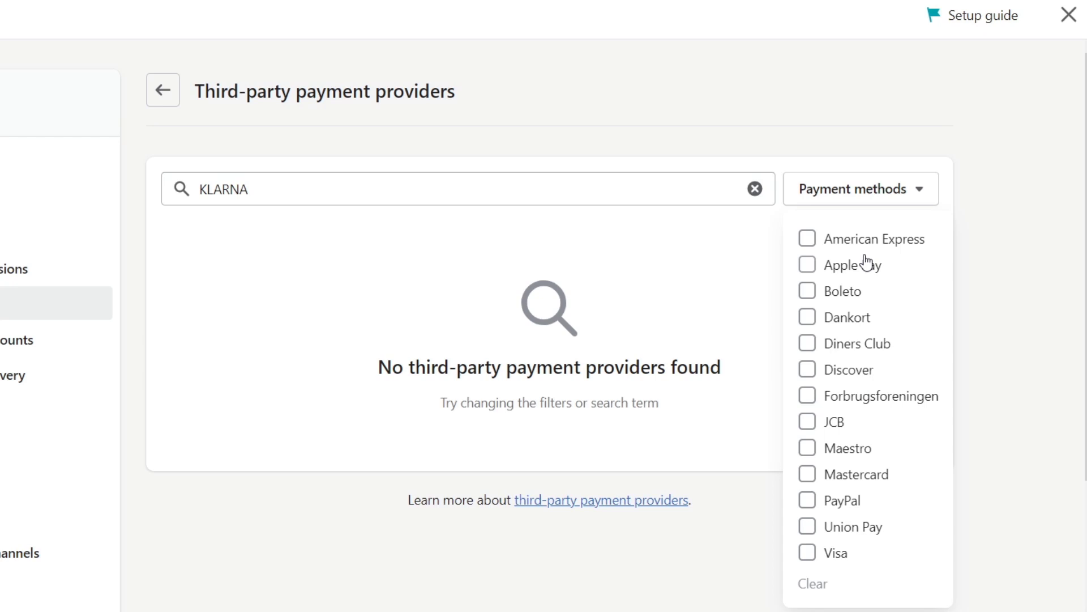
Step: Filter providers by American Express, Apple Pay and Discover, clear the KLARNA search, and browse results
{"action": "left_click", "coordinate": [806, 238]}
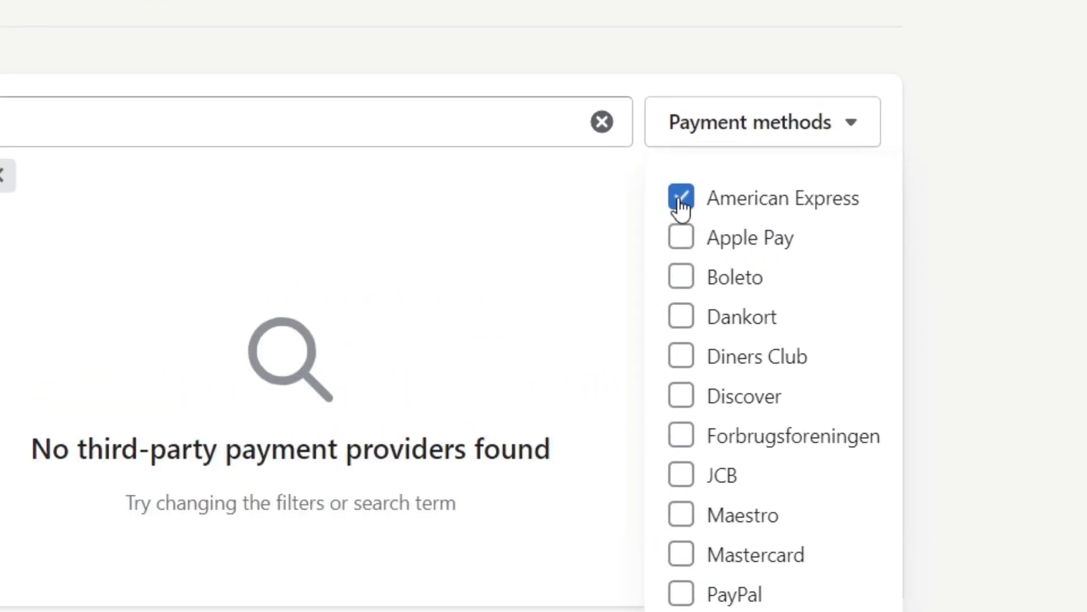
{"action": "left_click", "coordinate": [680, 238]}
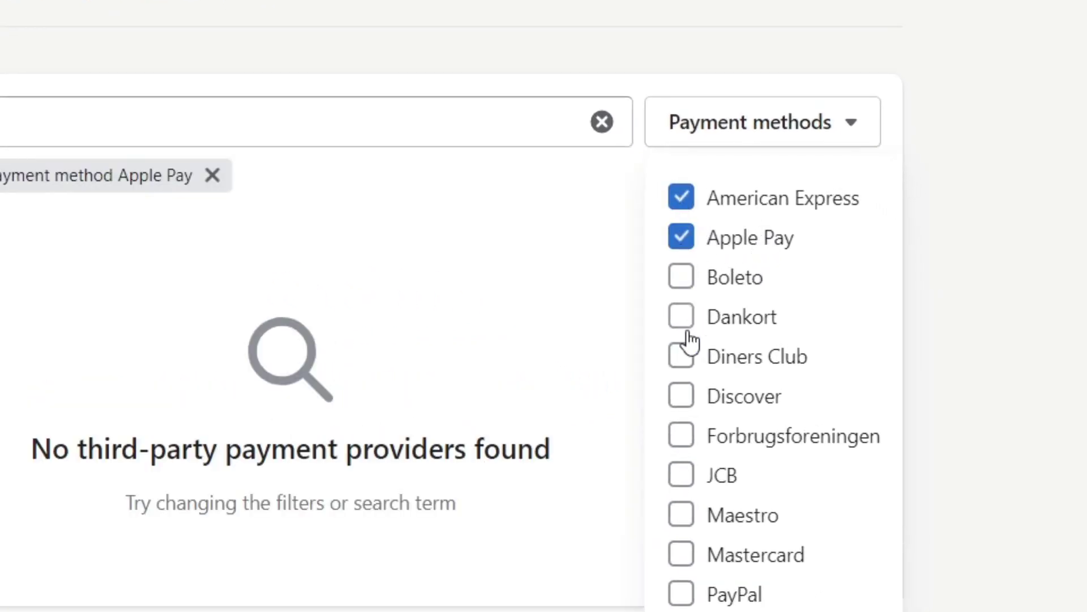
{"action": "left_click", "coordinate": [680, 395]}
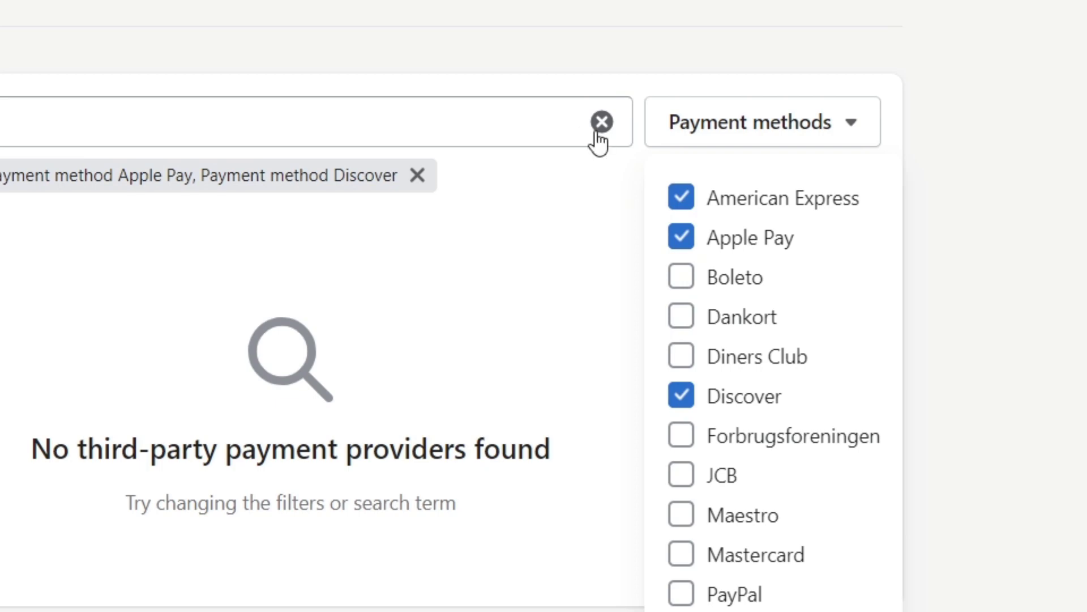
{"action": "left_click", "coordinate": [600, 122]}
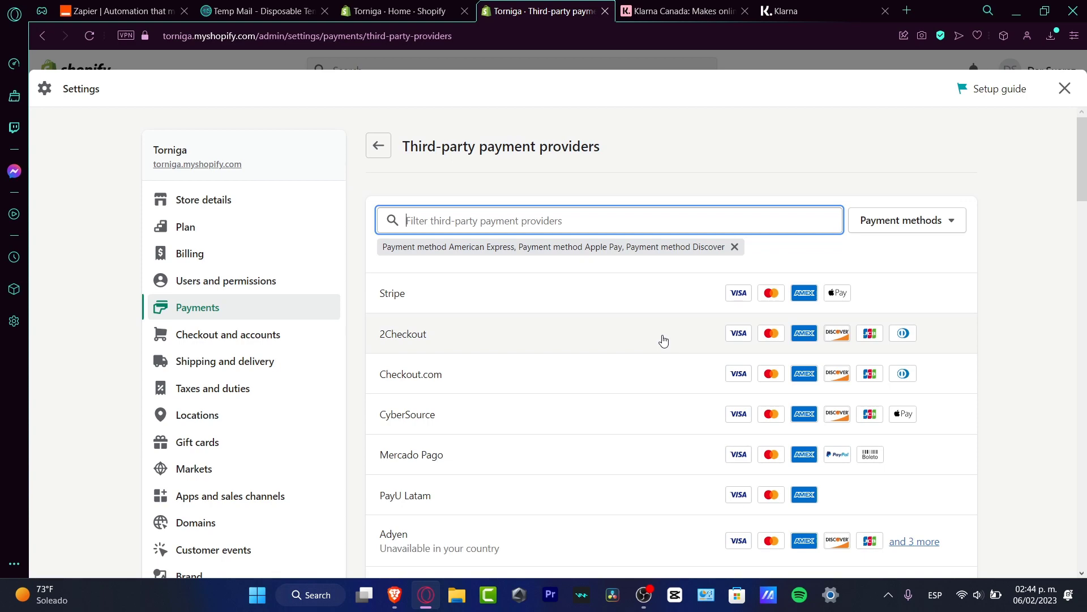
{"action": "scroll", "scroll_direction": "down", "scroll_amount": 3}
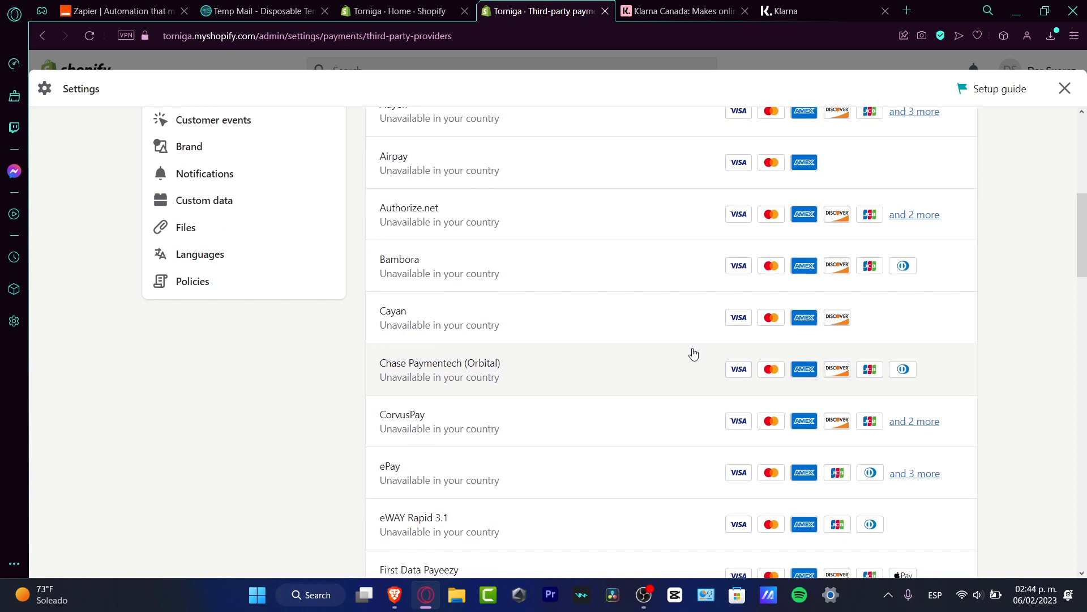
{"action": "scroll", "scroll_direction": "up", "scroll_amount": 3}
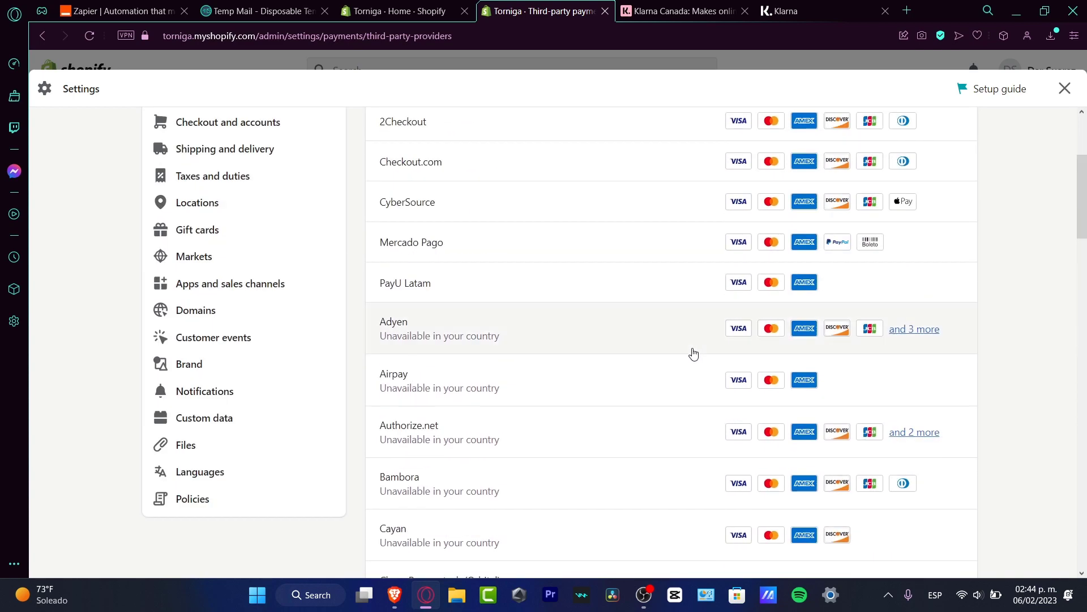
{"action": "scroll", "scroll_direction": "up", "scroll_amount": 3}
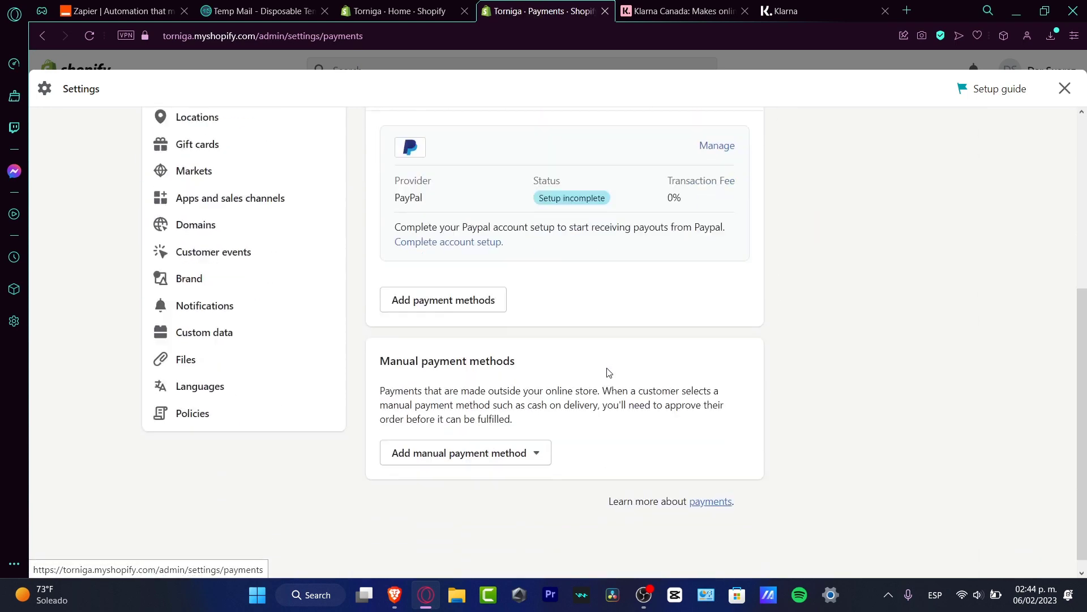
Step: Show the manual payment method options: custom, bank deposit, money order, cash on delivery
{"action": "scroll", "scroll_direction": "down", "scroll_amount": 3}
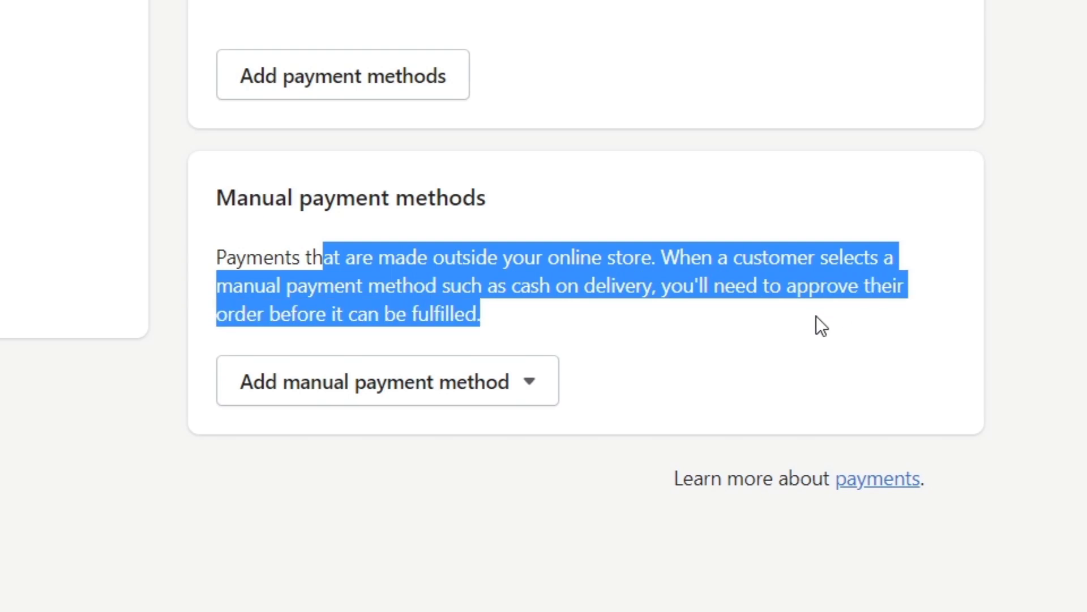
{"action": "left_click", "coordinate": [386, 380]}
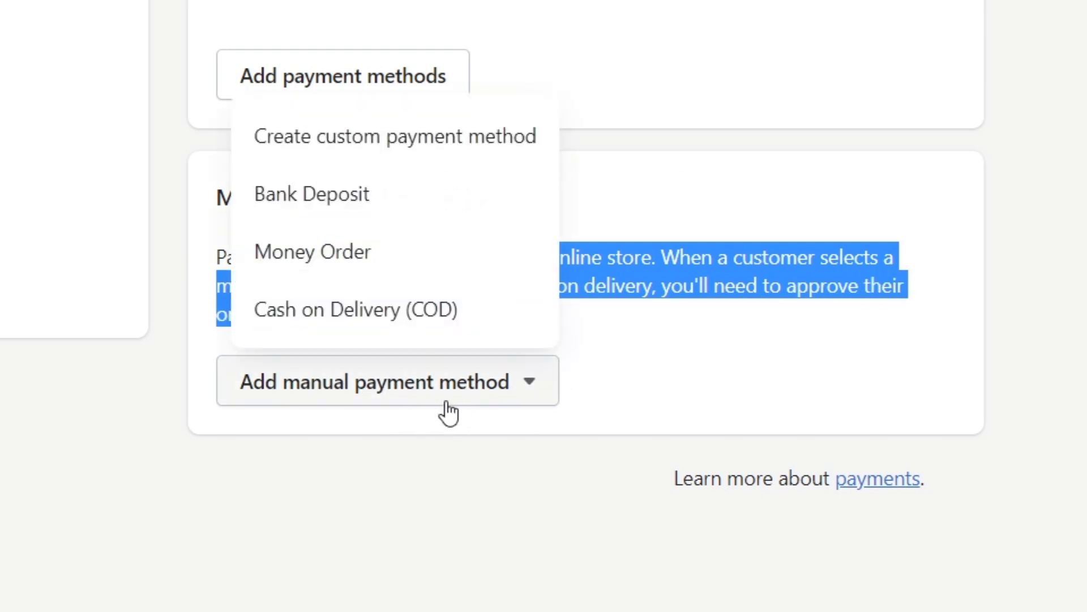
{"action": "mouse_move", "coordinate": [467, 356]}
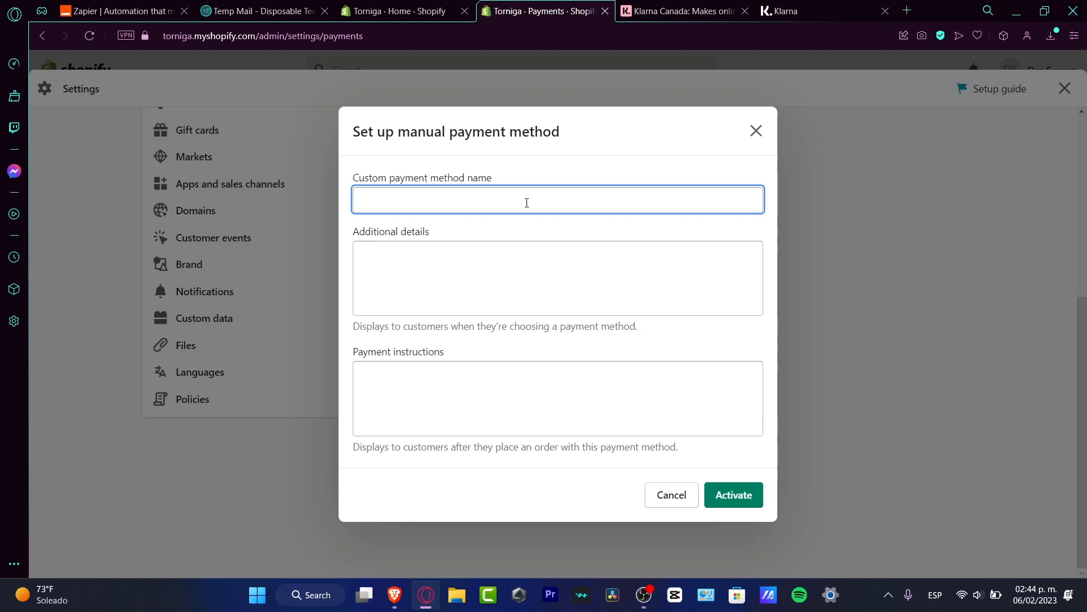
Step: Checking the Klarna page, enter payment instructions 'custom url from klarna into your shopify.'
{"action": "left_click", "coordinate": [808, 10]}
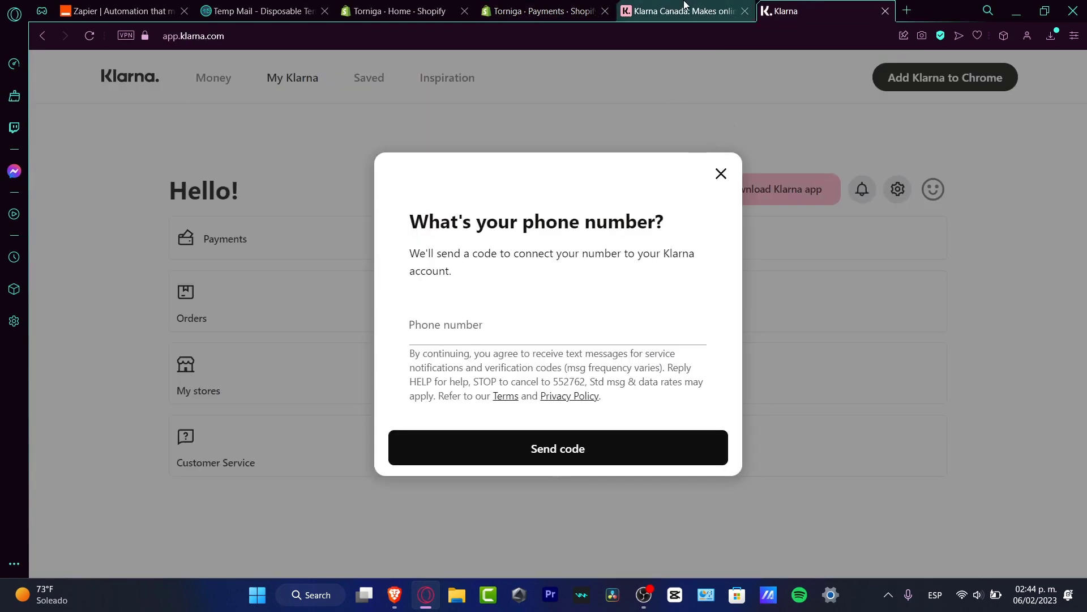
{"action": "left_click", "coordinate": [544, 12]}
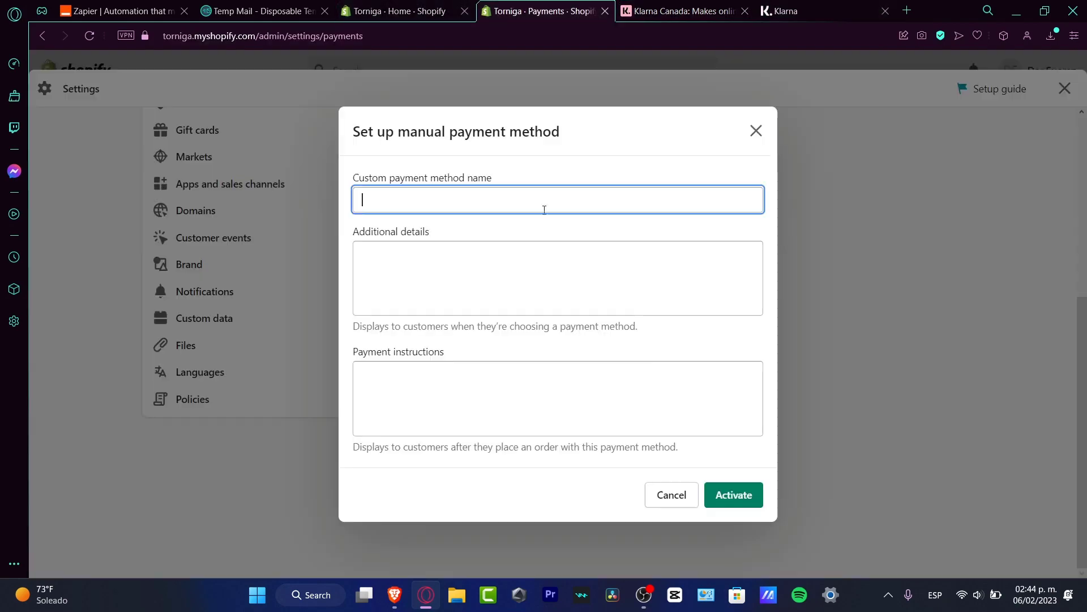
{"action": "left_click", "coordinate": [509, 397]}
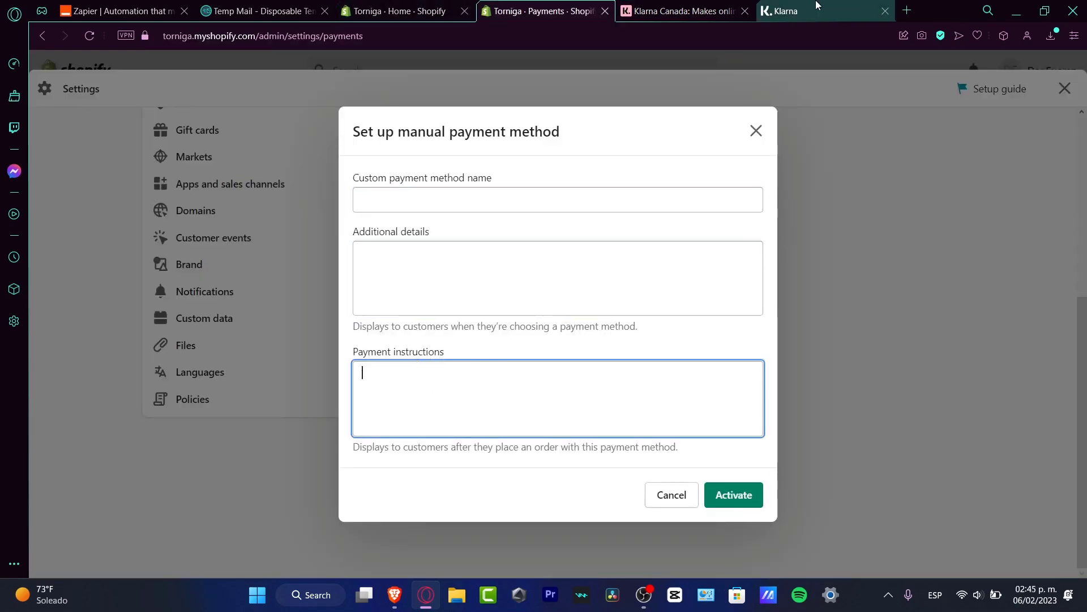
{"action": "left_click", "coordinate": [790, 10]}
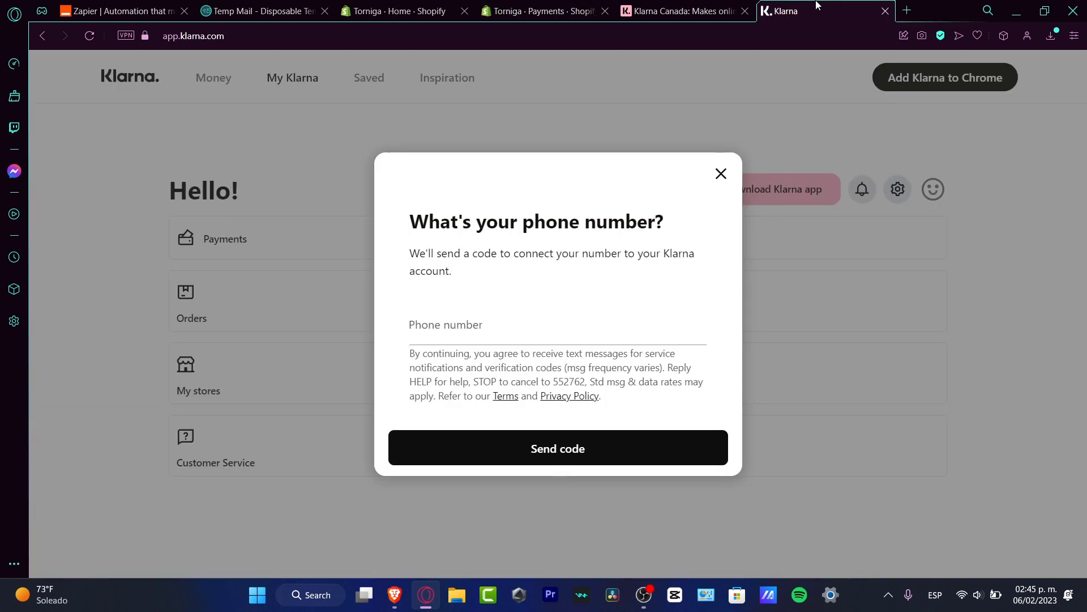
{"action": "left_click", "coordinate": [541, 11]}
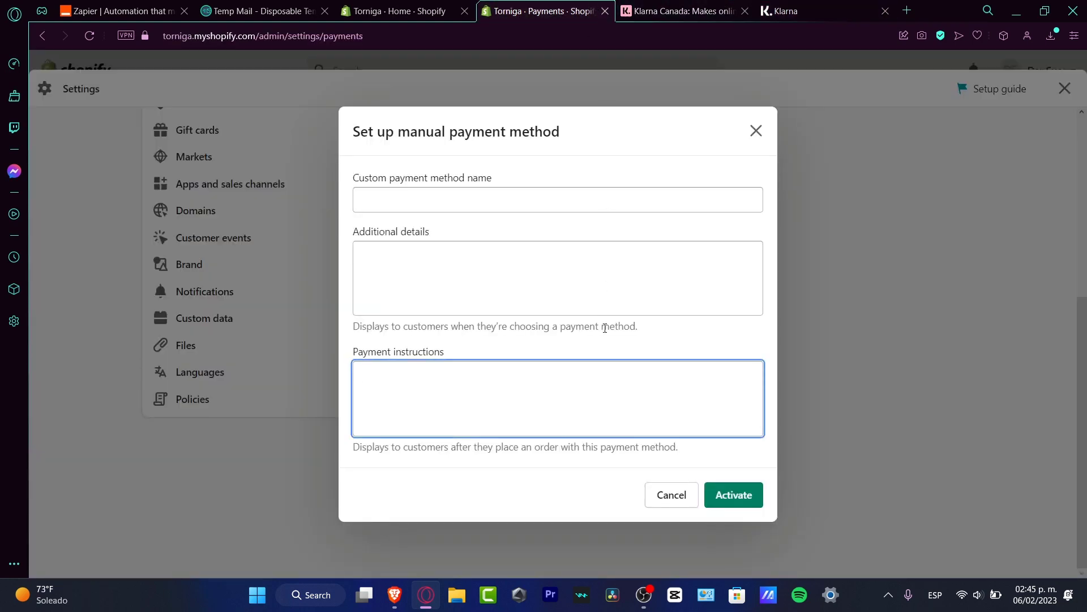
{"action": "type", "text": "custom url from"}
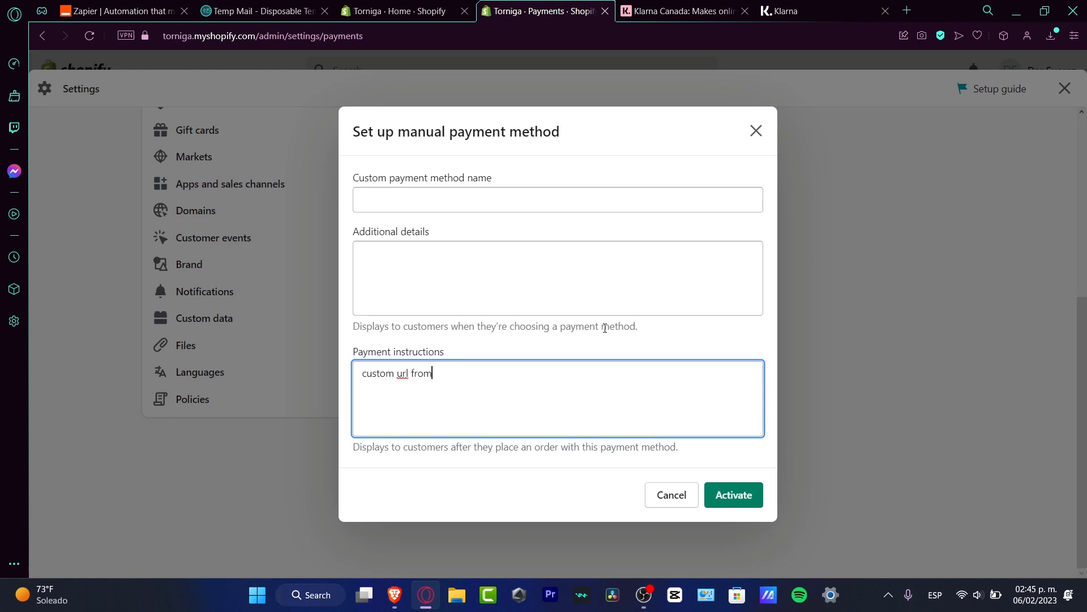
{"action": "type", "text": "klarna into"}
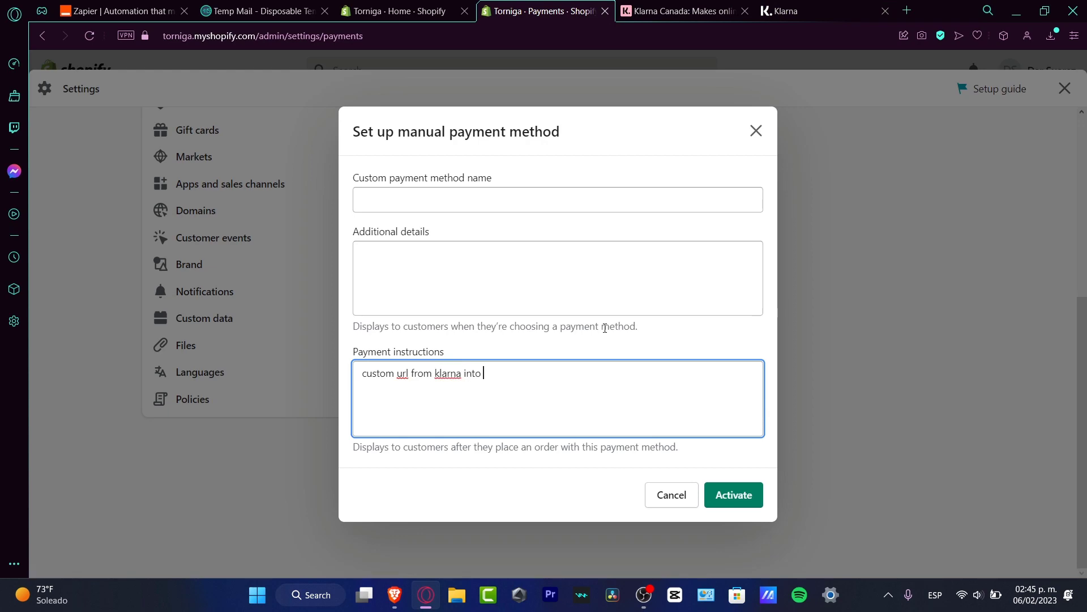
{"action": "type", "text": "your shopify."}
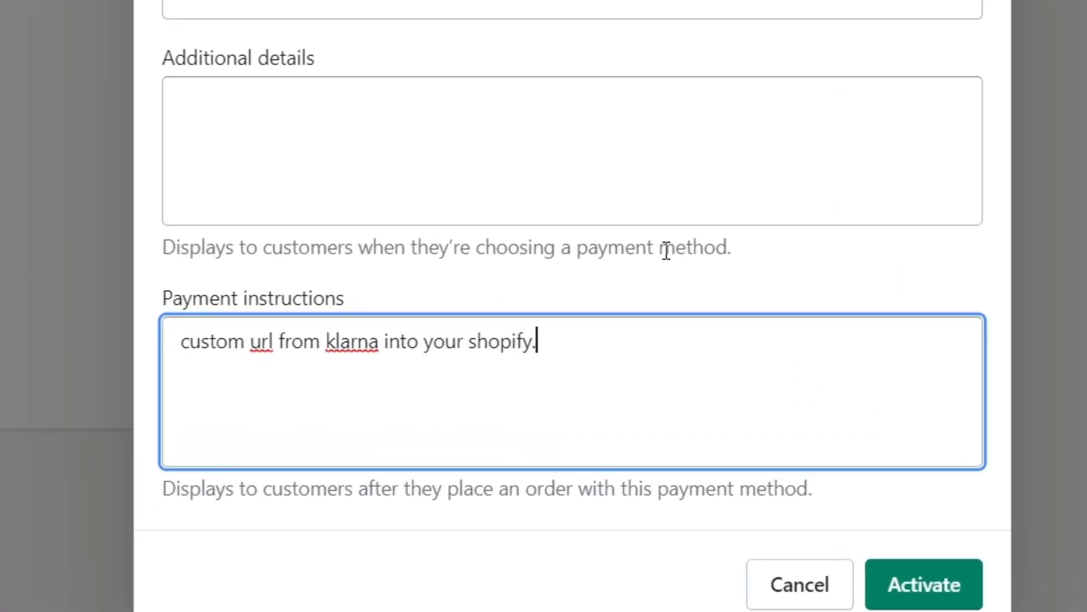